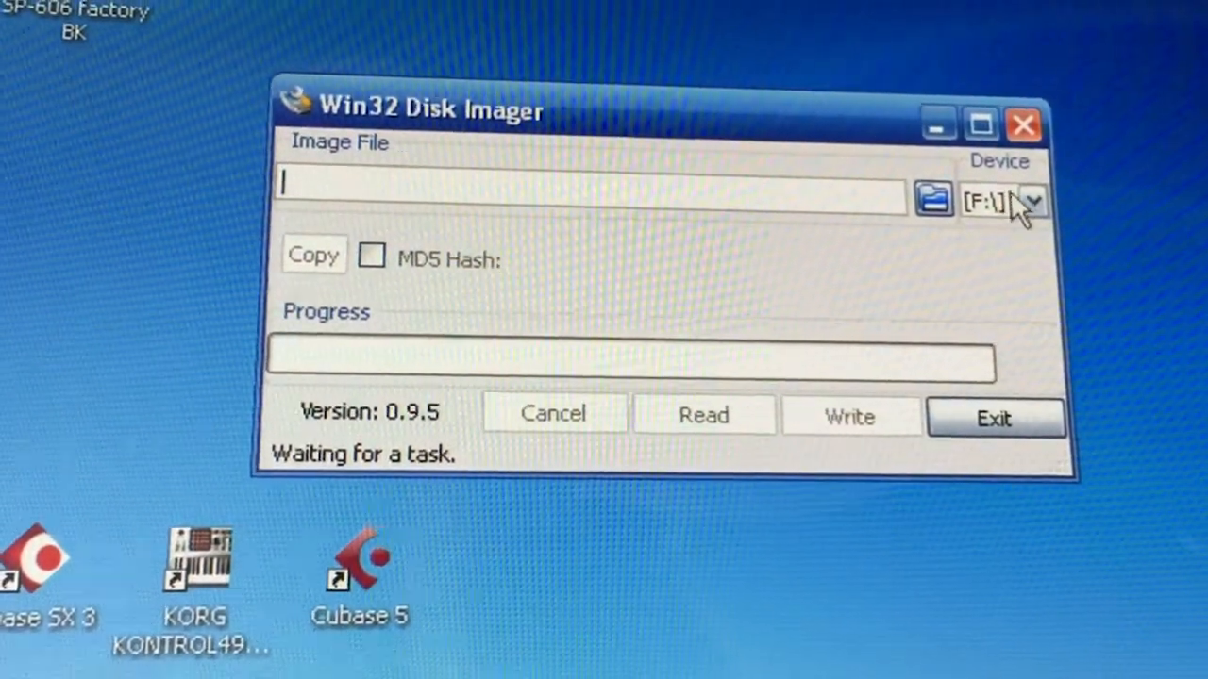
- Select Phat and Funky Vol1.img from Roland Images as the image, with F: as device
click(1030, 200)
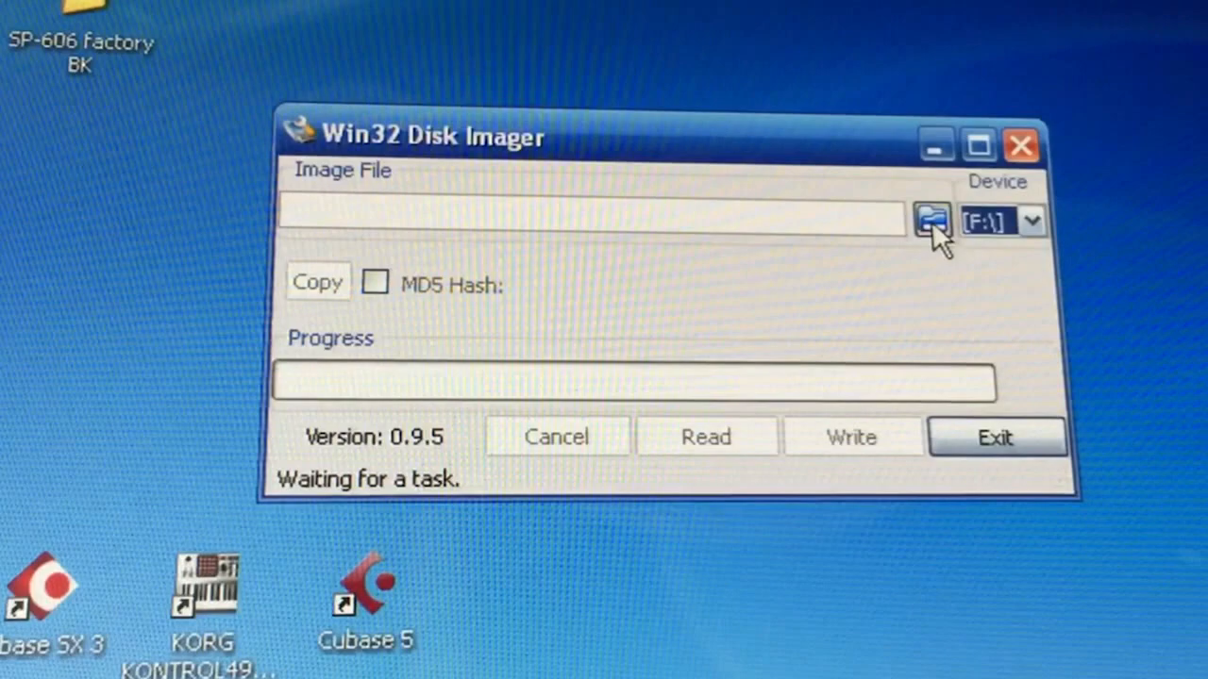
click(932, 218)
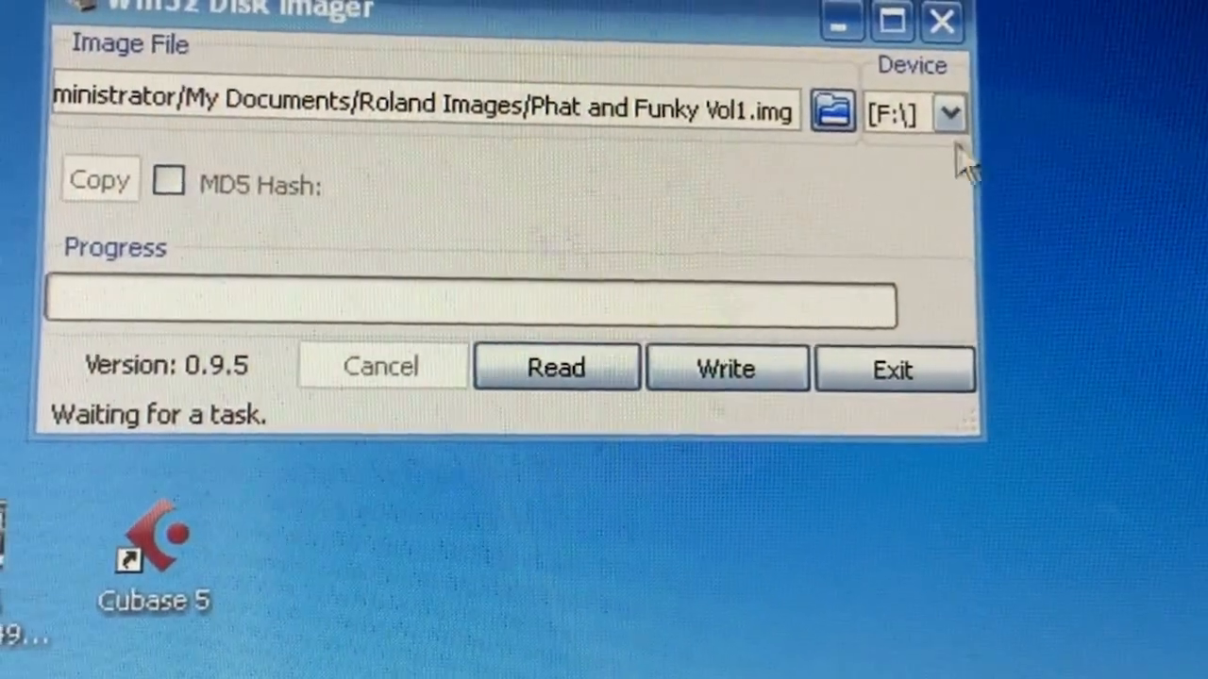
click(951, 113)
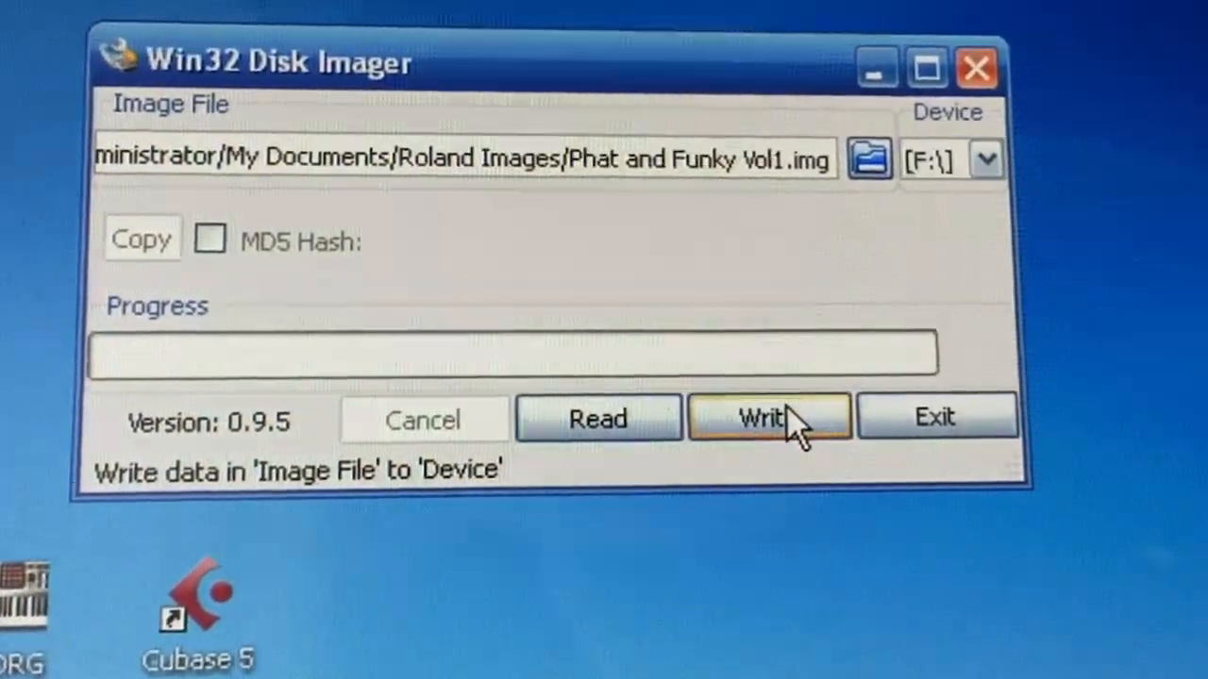
- Write the image to drive F:, accepting the Confirm overwrite warning
click(764, 419)
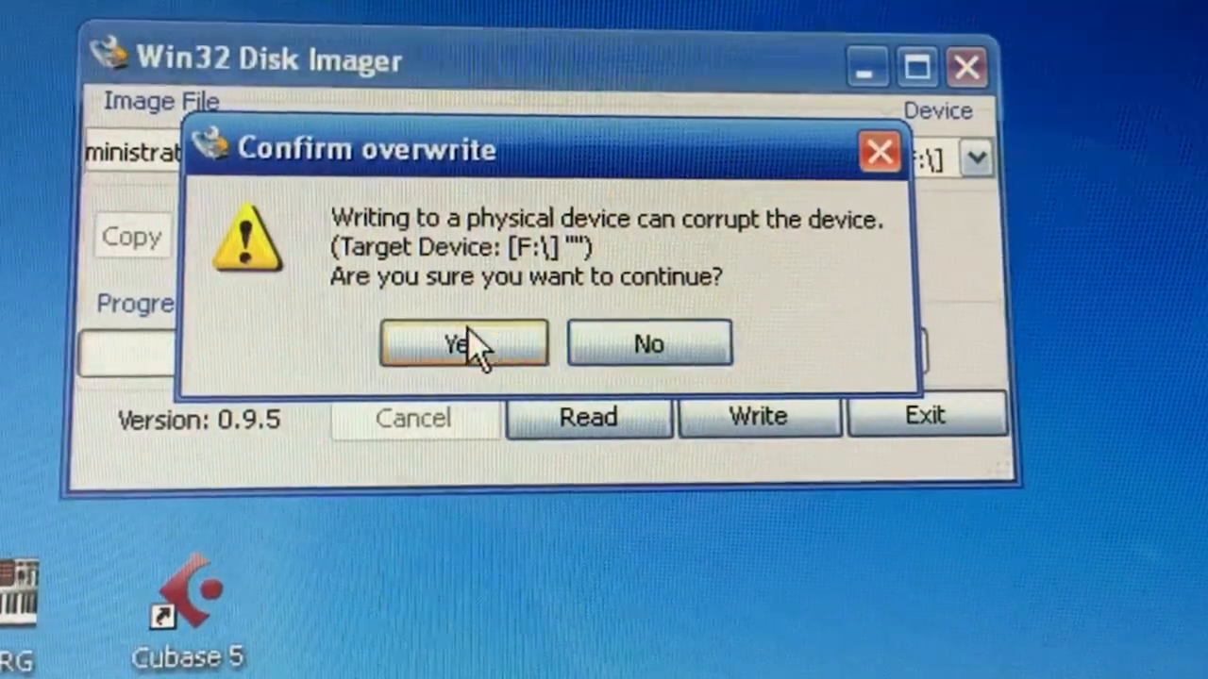
click(462, 343)
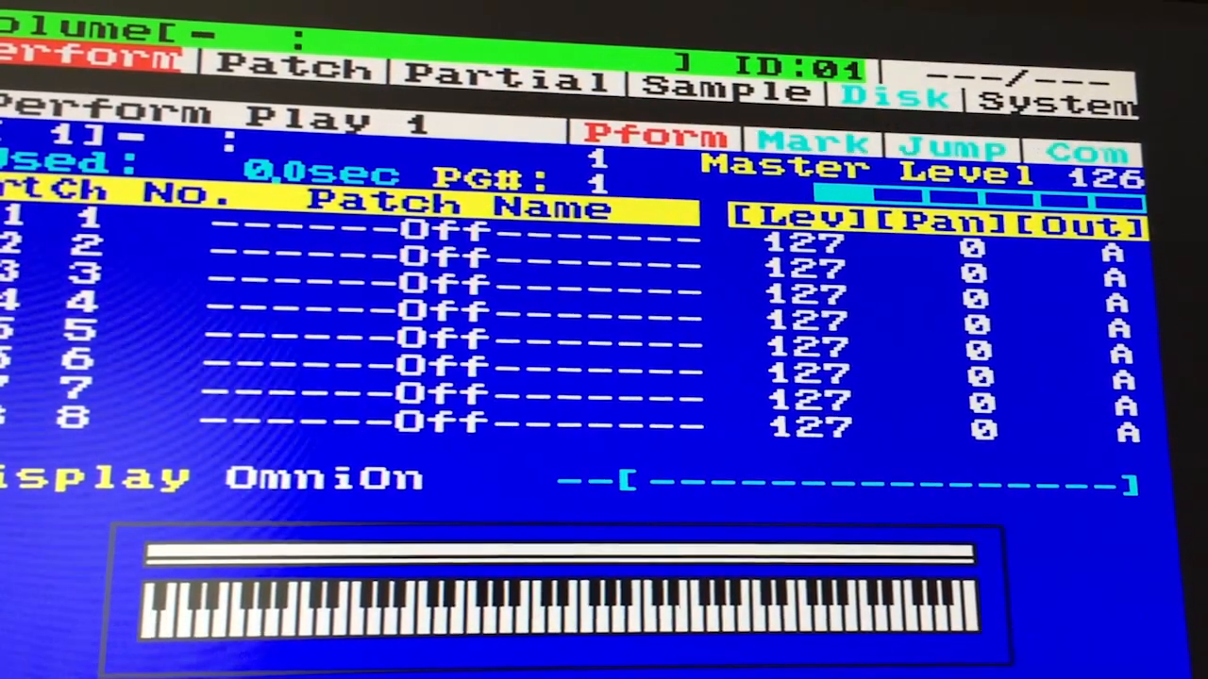
- Choose Load from the sampler's Disk menu to reach the Disk Load screen
click(897, 98)
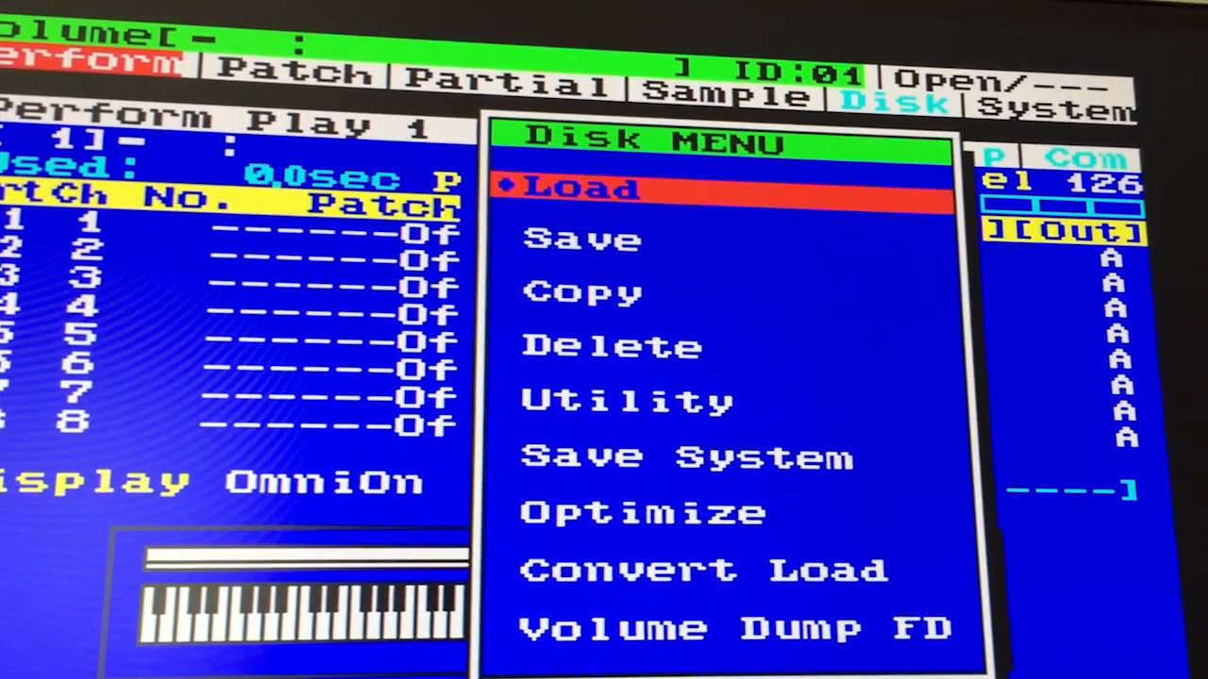
click(575, 187)
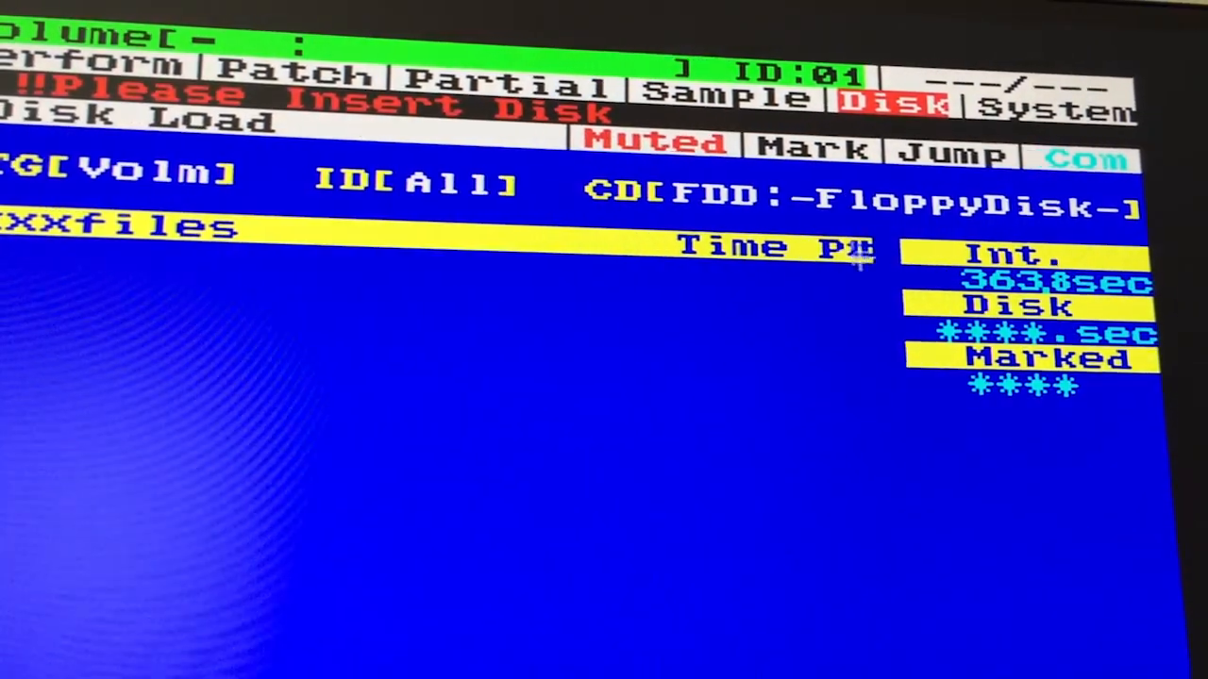